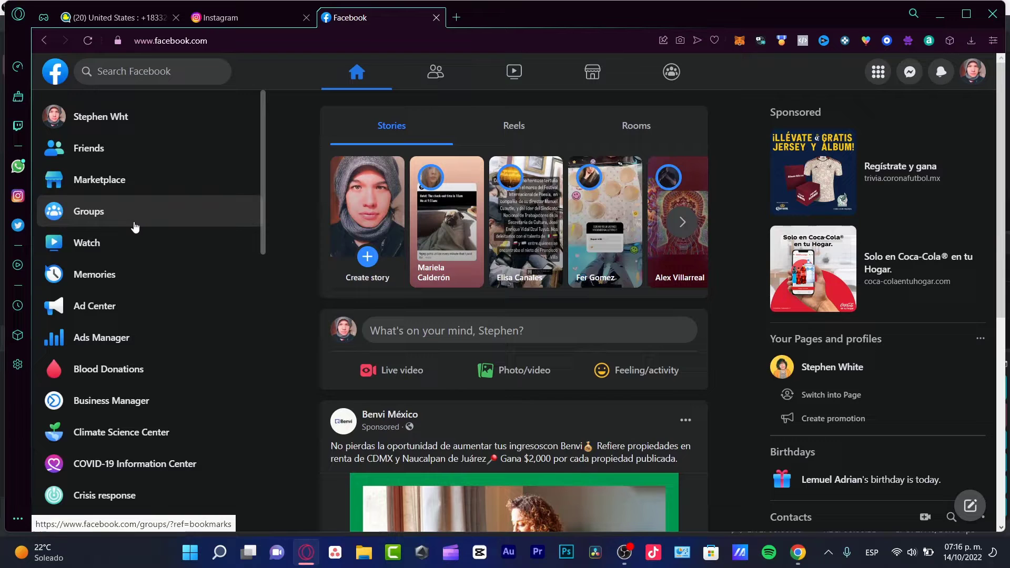
pyautogui.moveTo(356, 71)
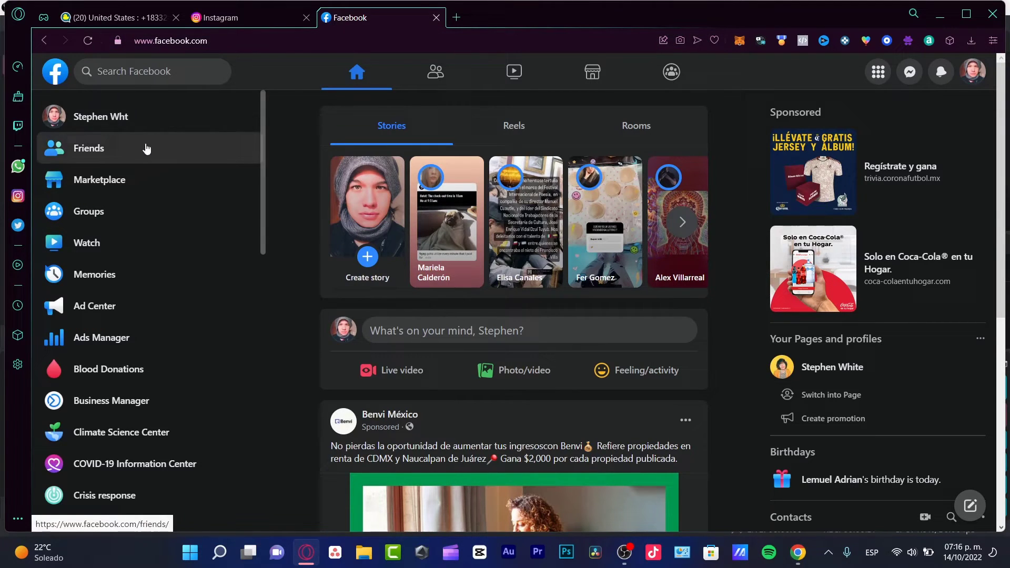
pyautogui.moveTo(100, 116)
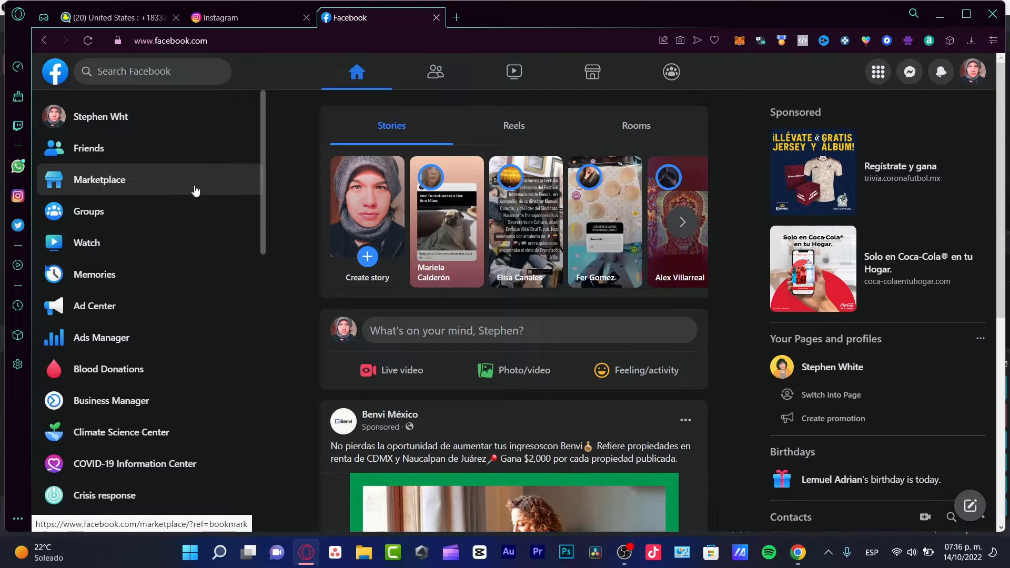
# Open Pages, collapse Your Pages and profiles, and list all 11 liked or followed pages
pyautogui.scroll(-3)
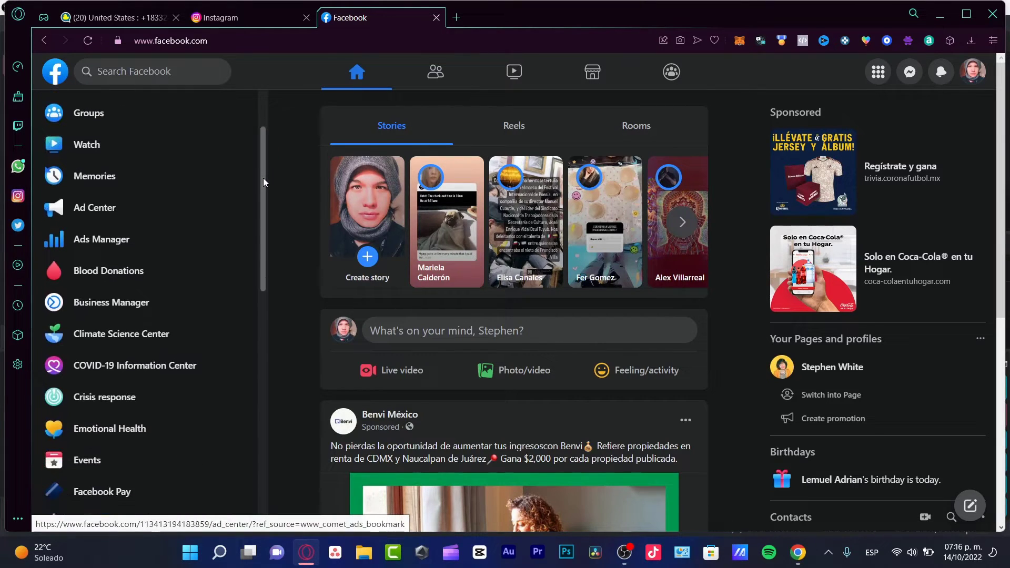
pyautogui.scroll(-3)
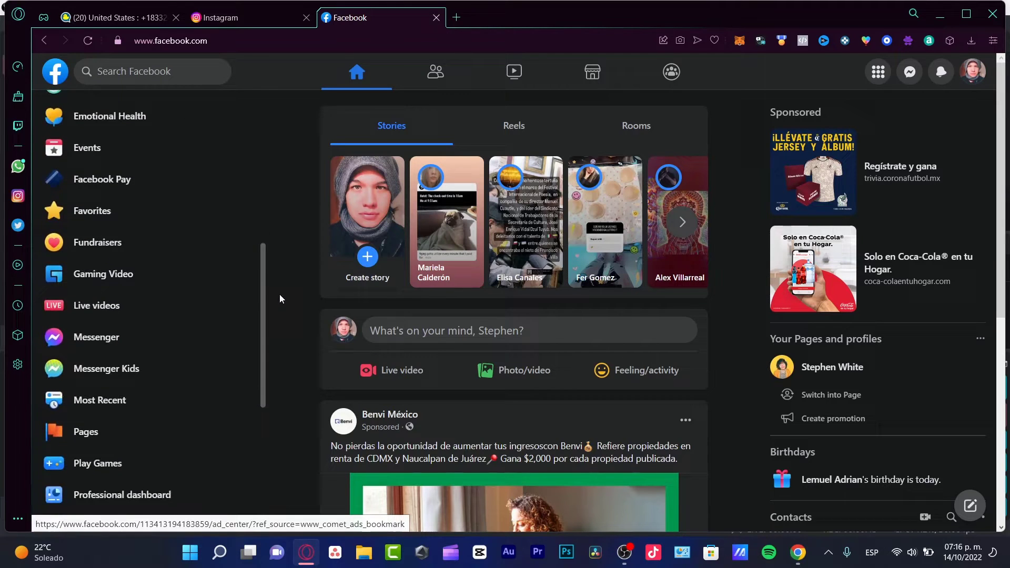
pyautogui.scroll(-3)
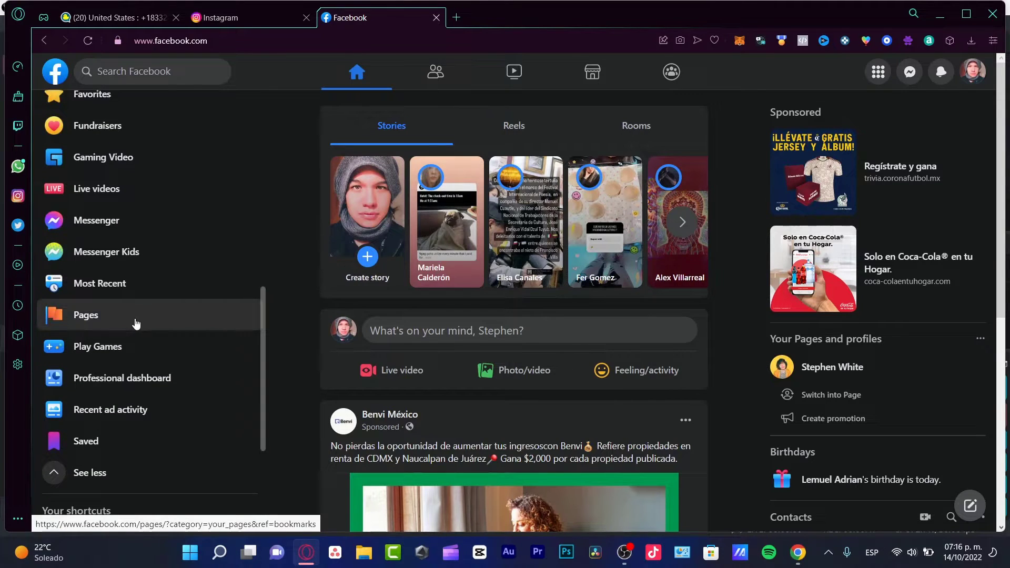
pyautogui.click(85, 315)
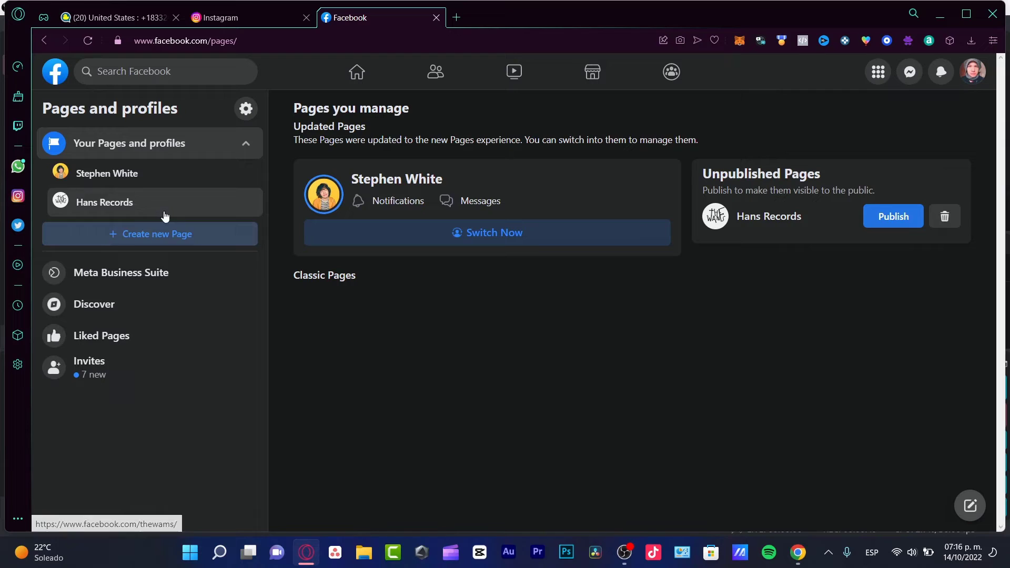
pyautogui.moveTo(122, 336)
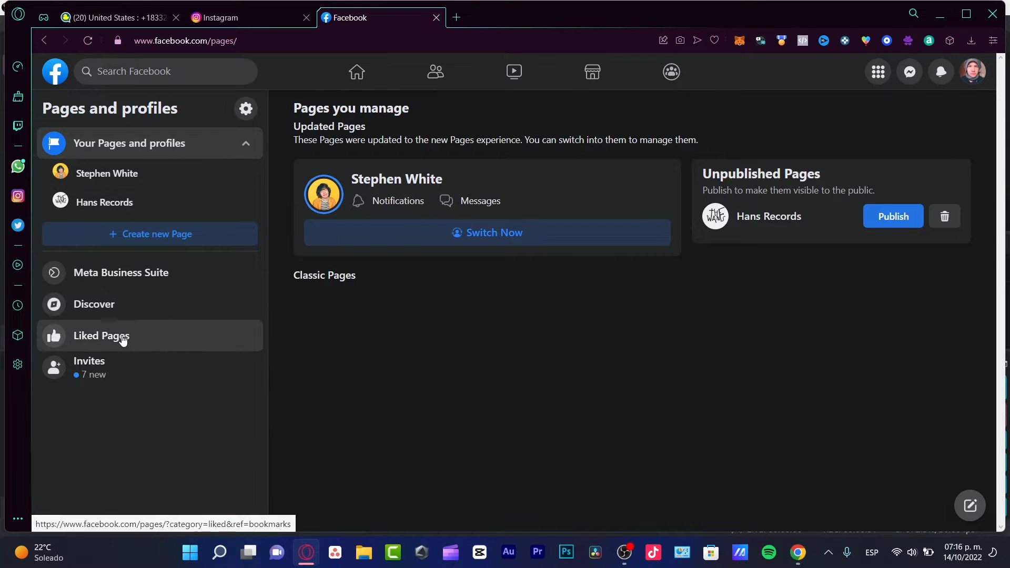
pyautogui.moveTo(129, 297)
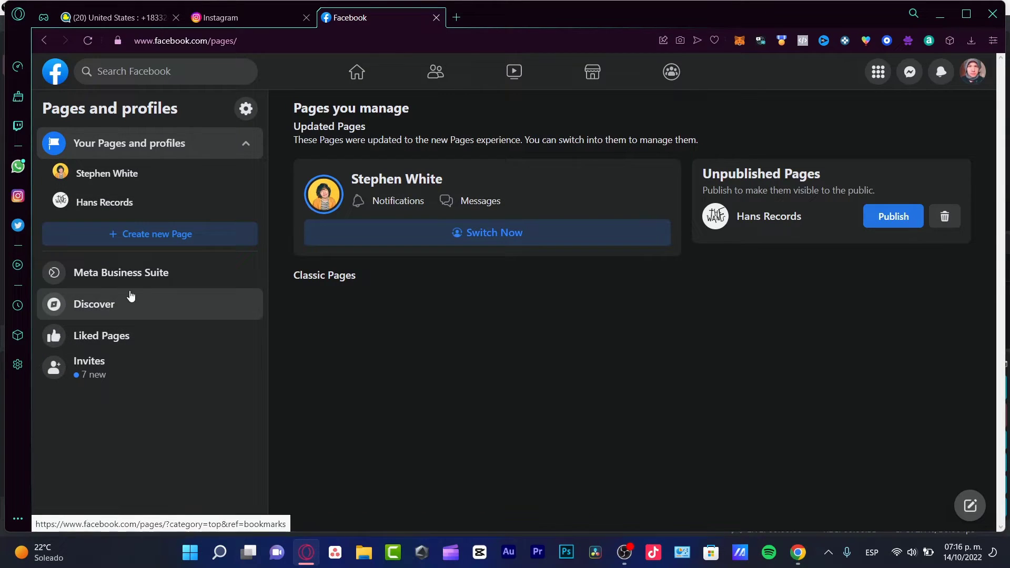
pyautogui.click(245, 143)
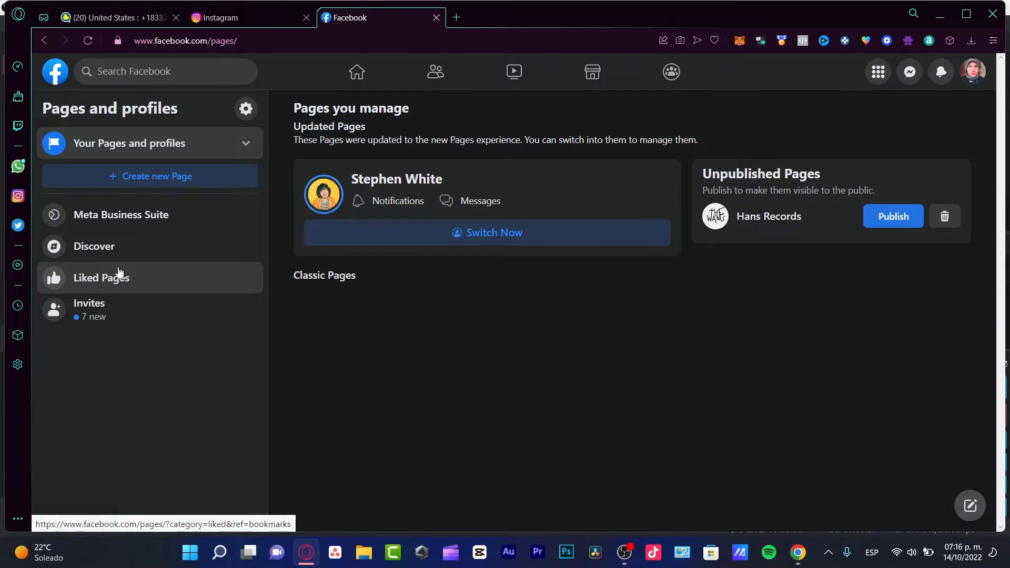
pyautogui.moveTo(159, 271)
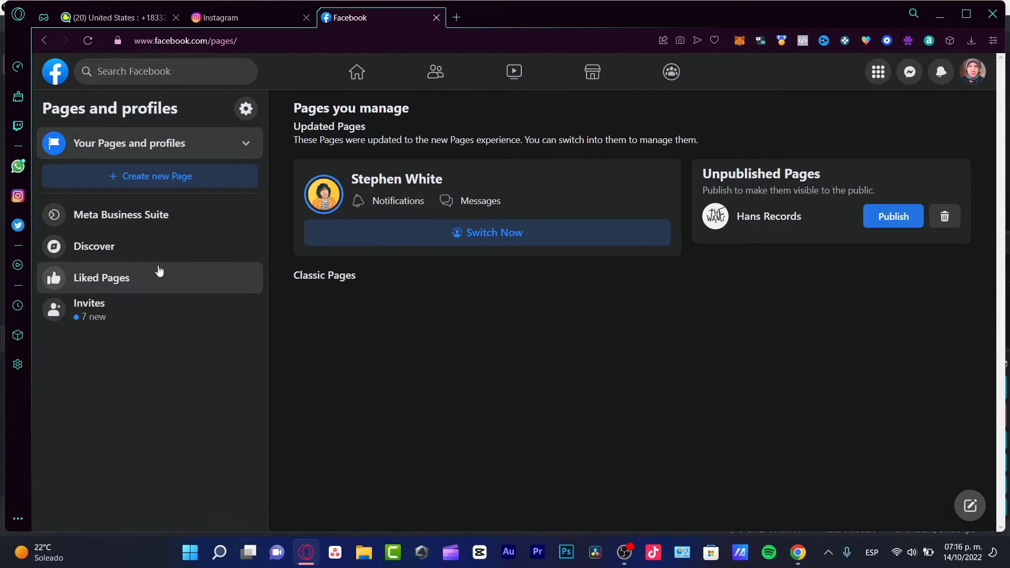
pyautogui.click(101, 278)
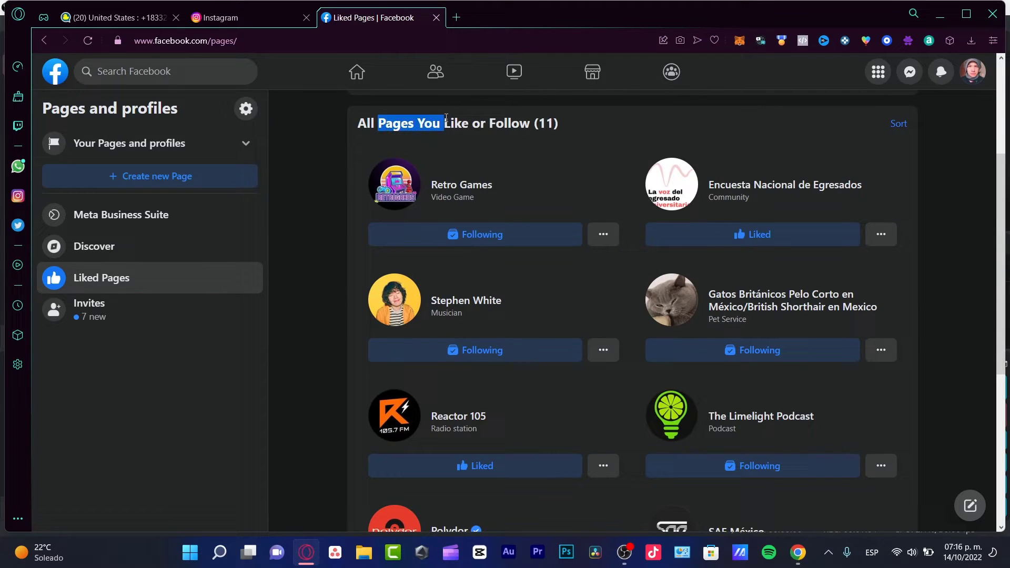
pyautogui.scroll(-3)
pyautogui.write('foo fighters')
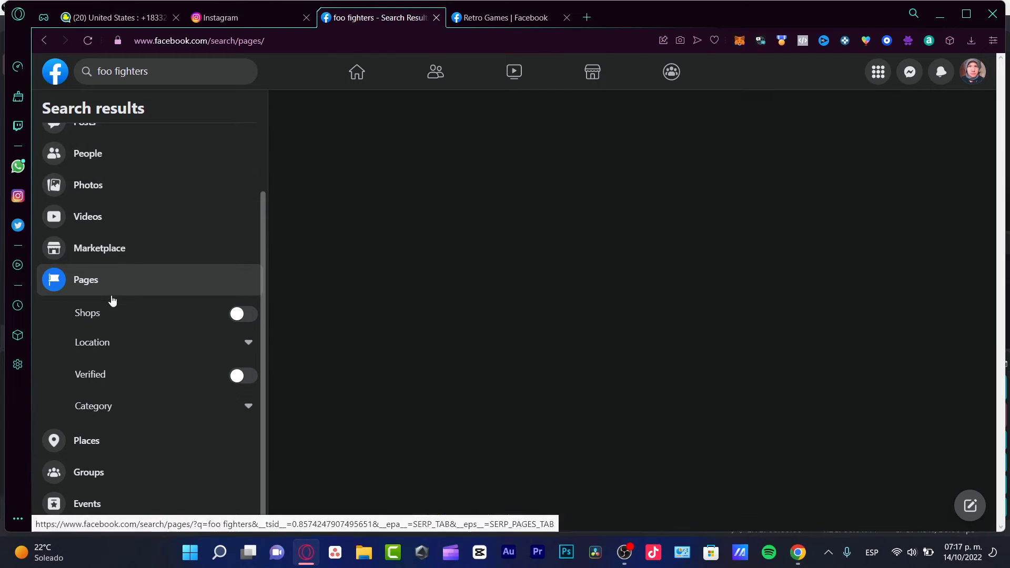
# Turn on the Verified filter for the foo fighters Pages results, then close the extra tab
pyautogui.click(243, 376)
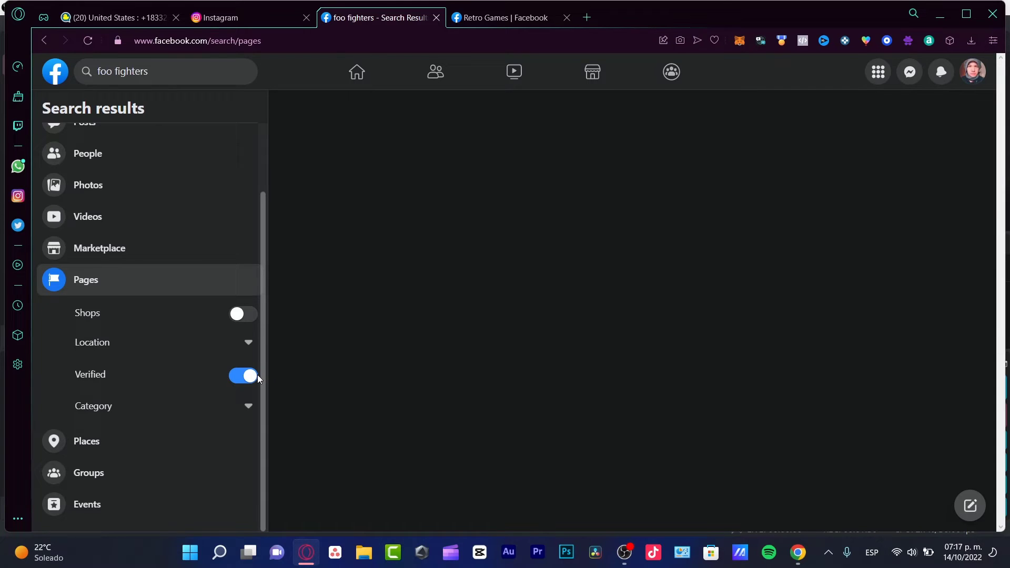
pyautogui.moveTo(255, 393)
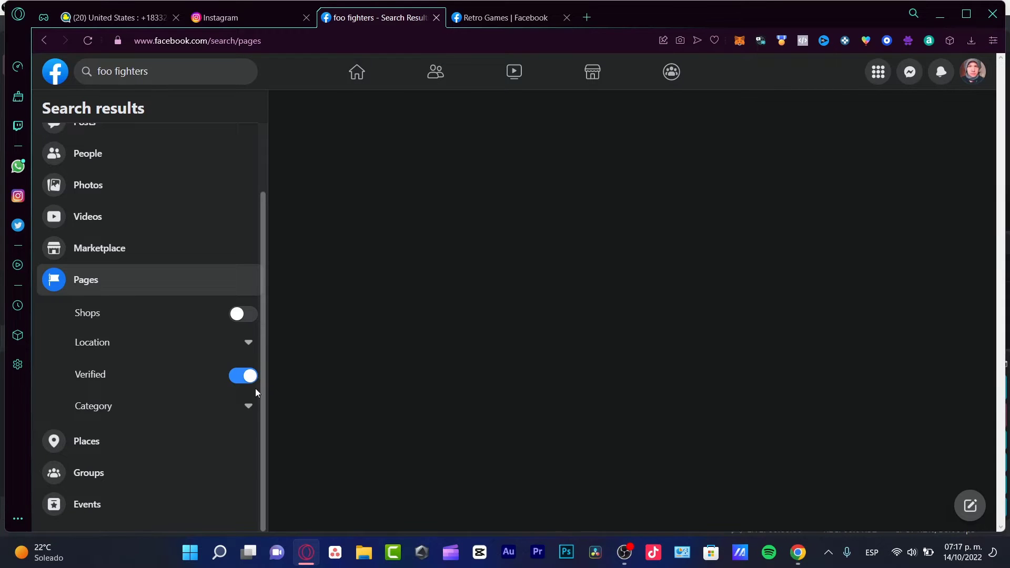
pyautogui.click(92, 406)
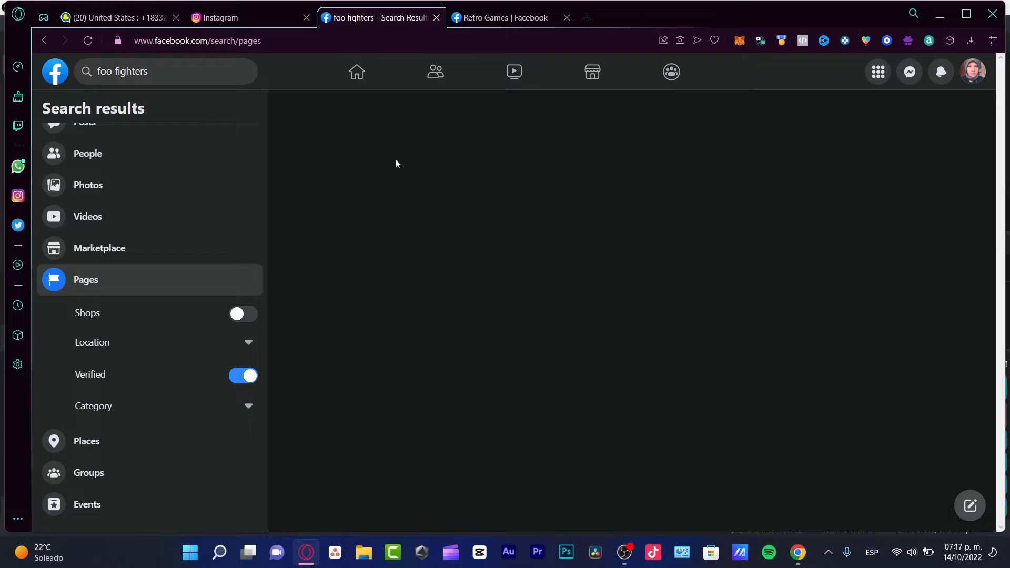
pyautogui.moveTo(379, 160)
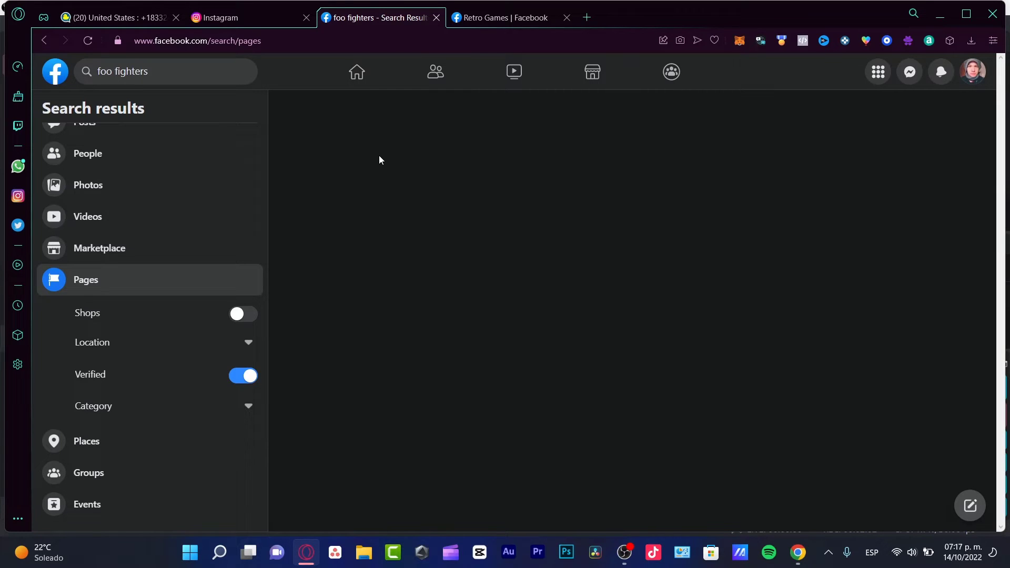
pyautogui.moveTo(361, 157)
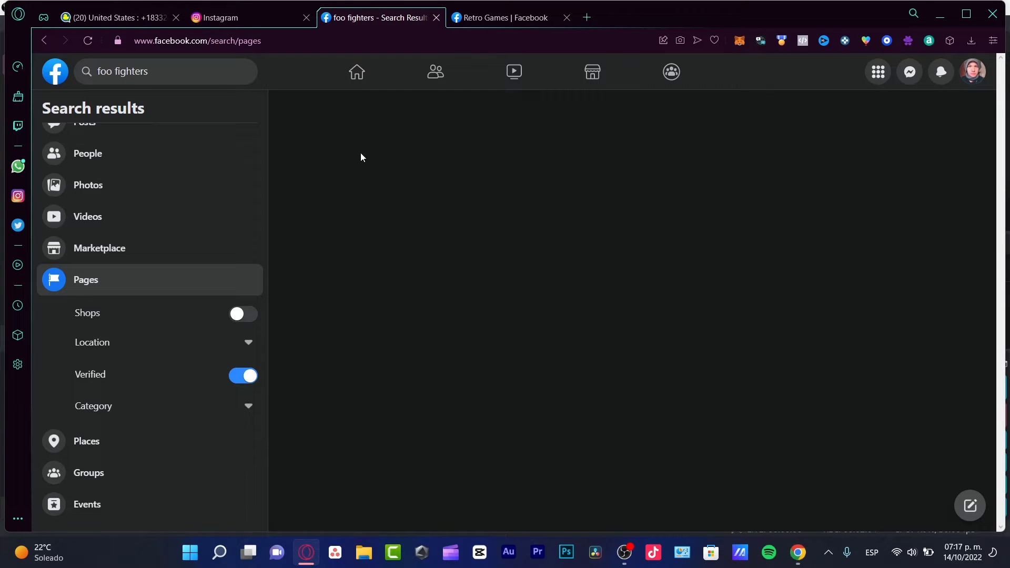
pyautogui.scroll(-3)
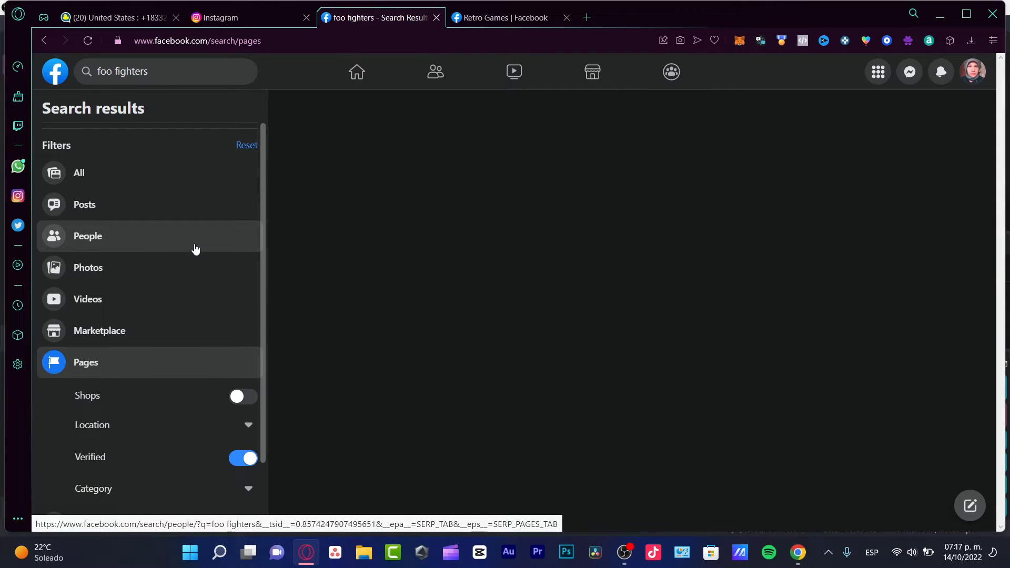
pyautogui.click(503, 17)
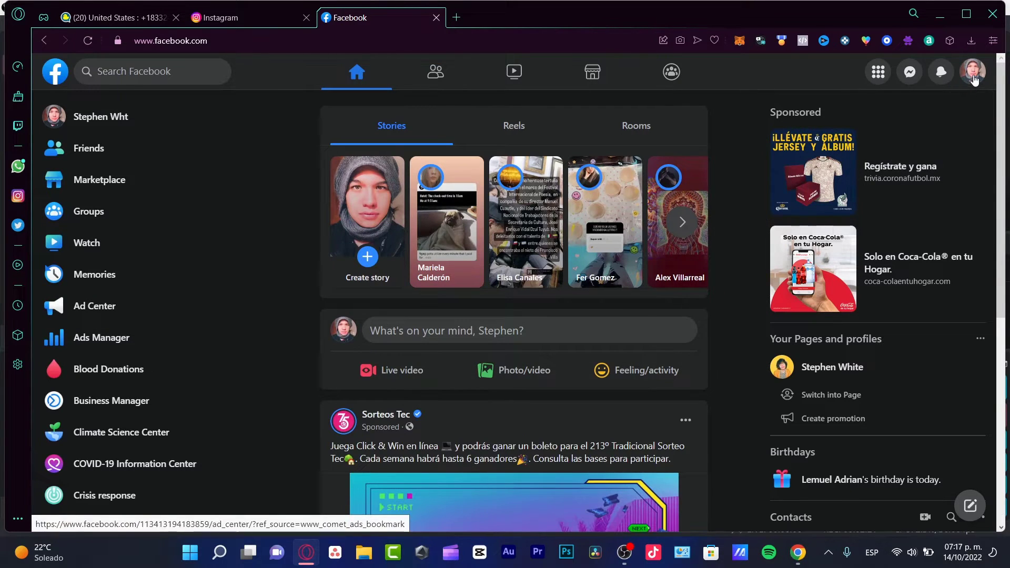
# Go to Settings through the avatar menu's Settings & privacy section
pyautogui.click(973, 72)
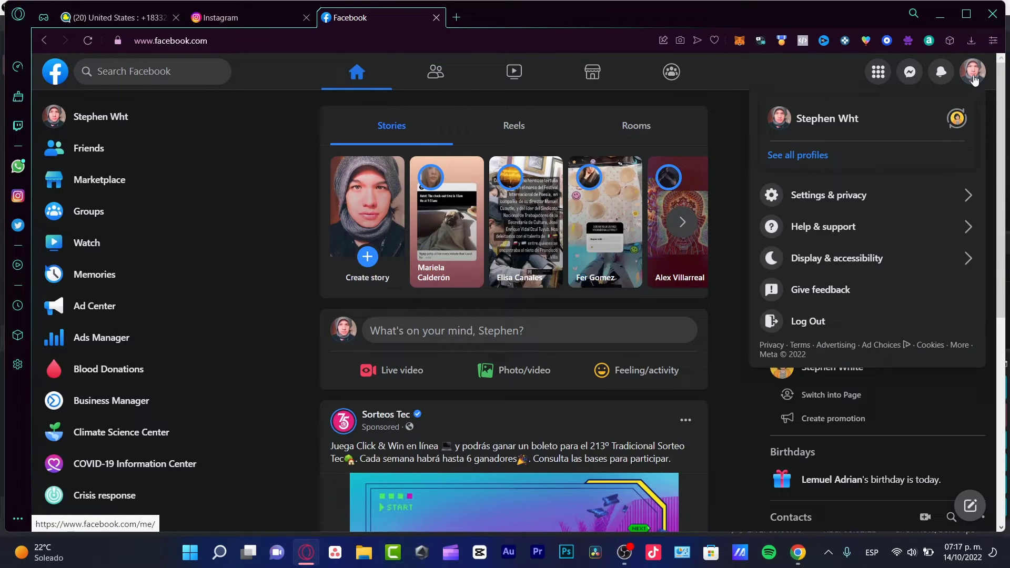
pyautogui.moveTo(888, 183)
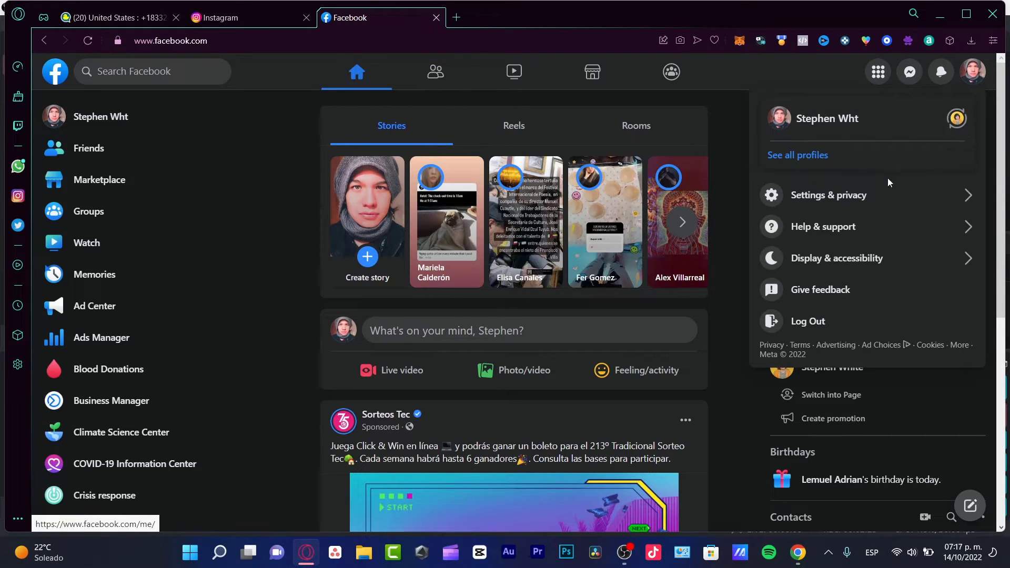
pyautogui.click(831, 194)
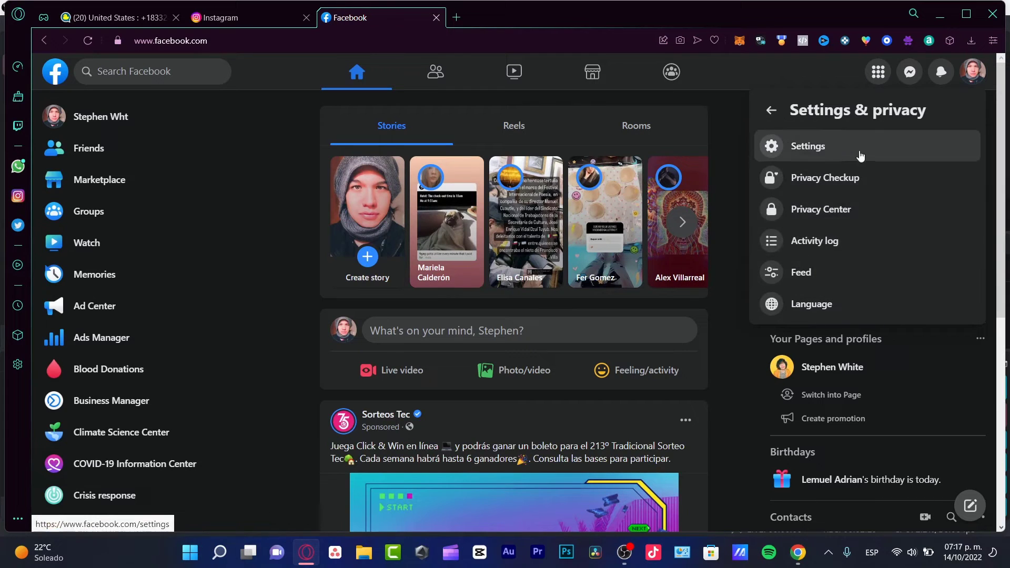
pyautogui.click(808, 146)
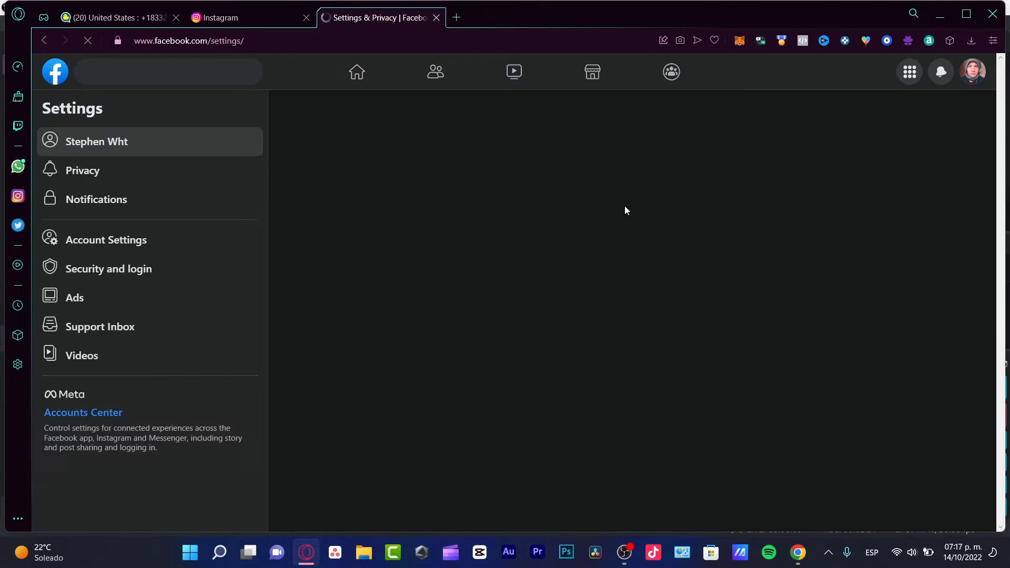
# Return from Security and login to the general settings showing name and username
pyautogui.click(96, 141)
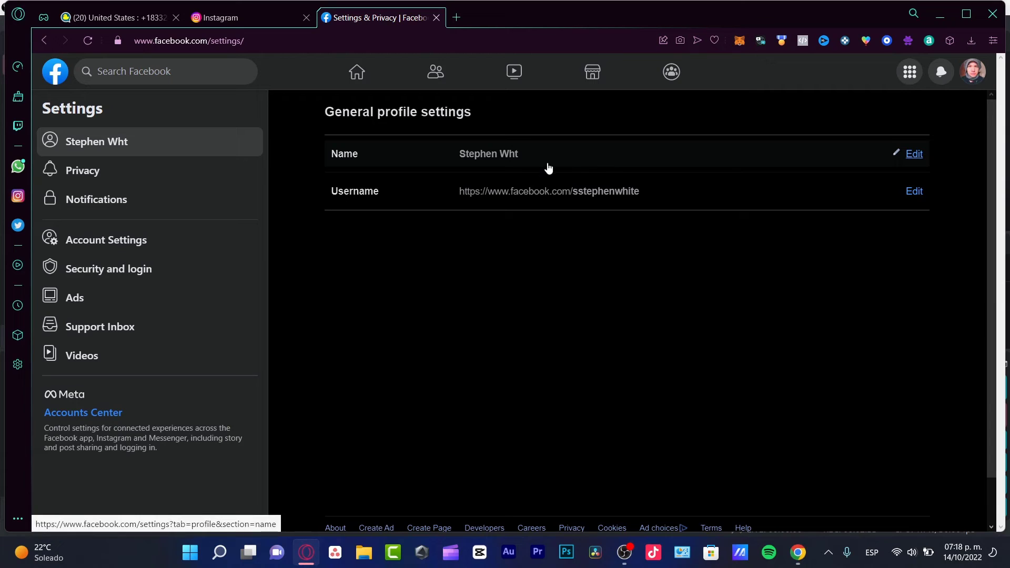
pyautogui.moveTo(118, 287)
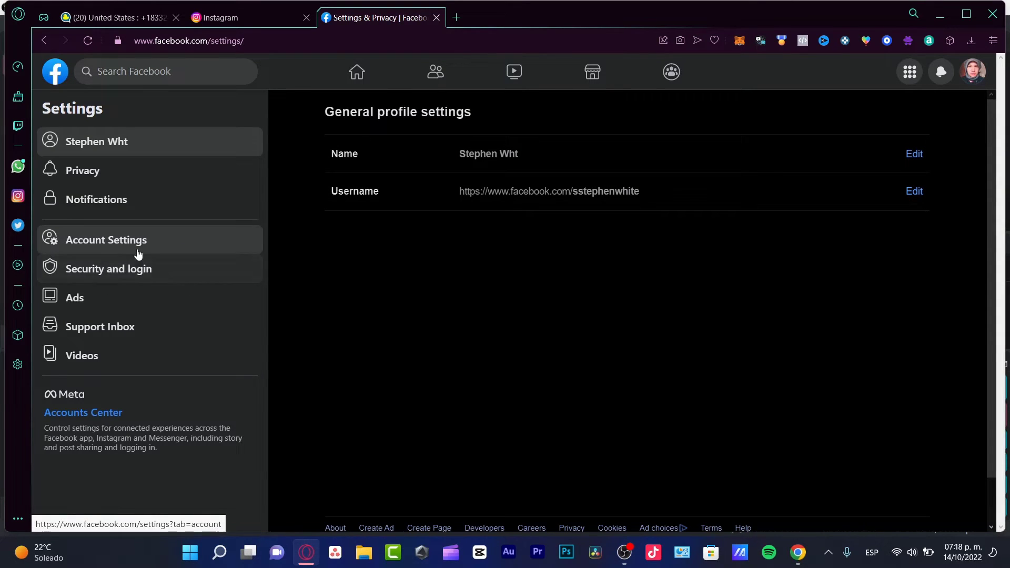
pyautogui.click(110, 269)
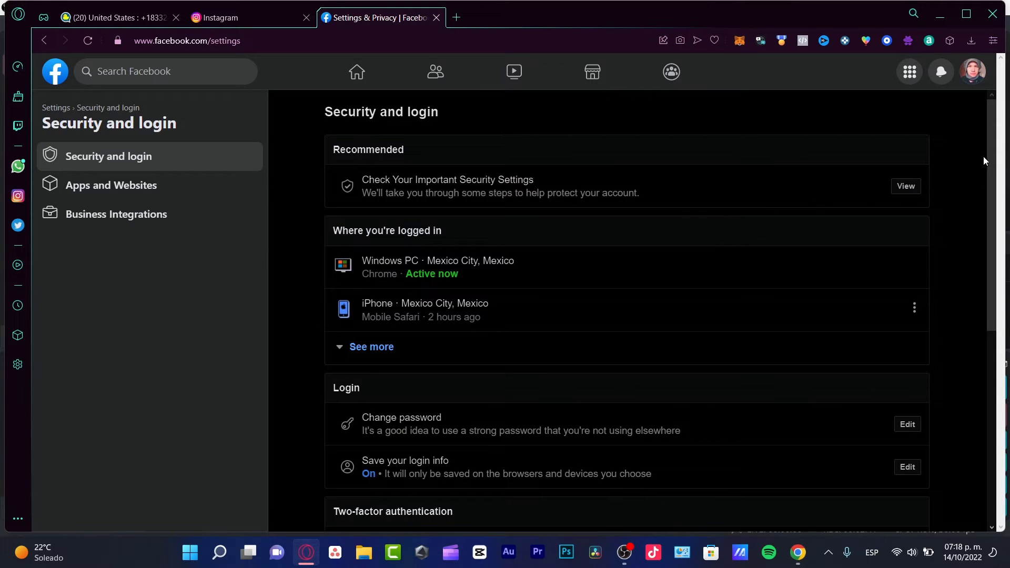
pyautogui.scroll(-3)
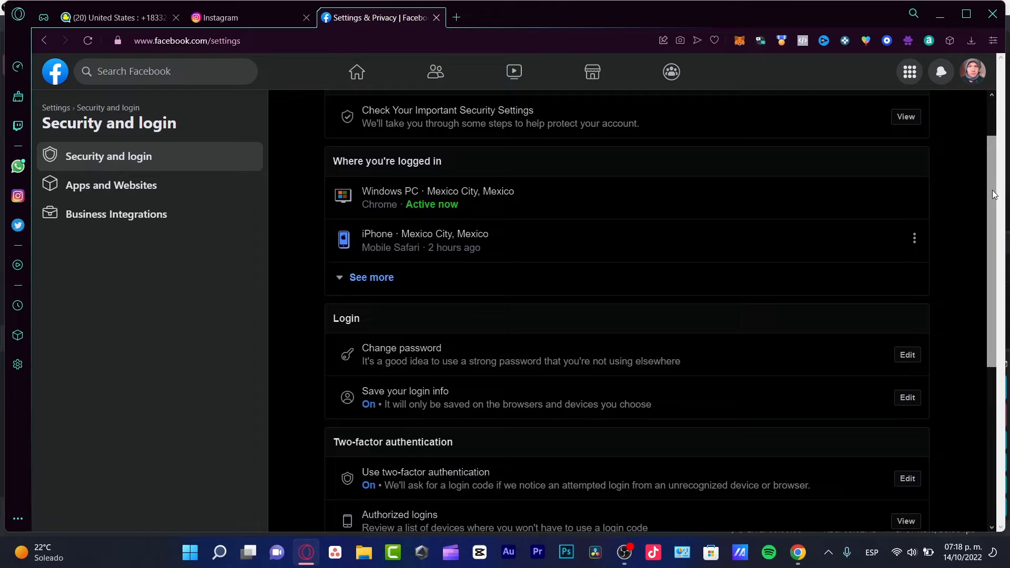
pyautogui.scroll(-3)
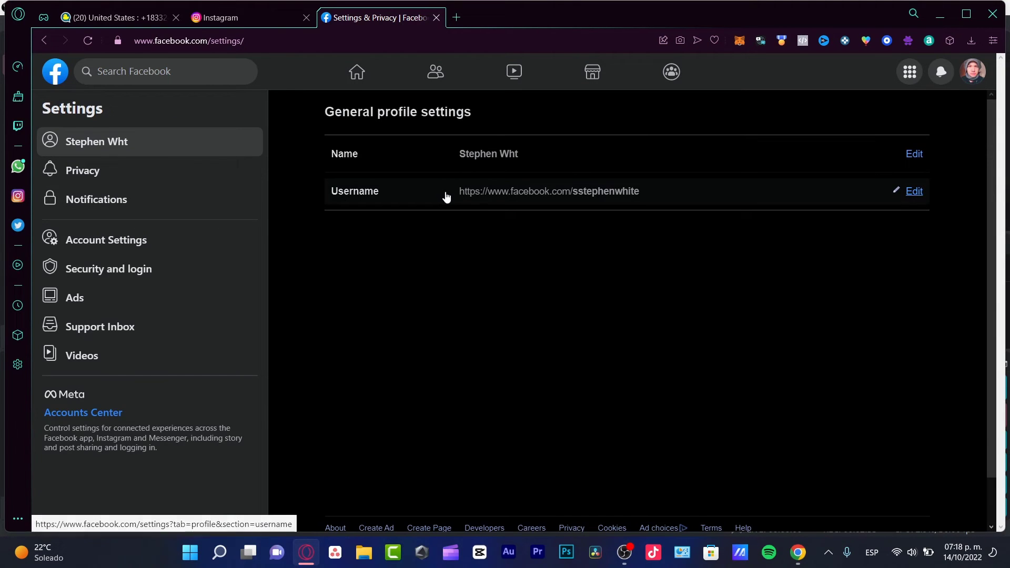
pyautogui.moveTo(82, 170)
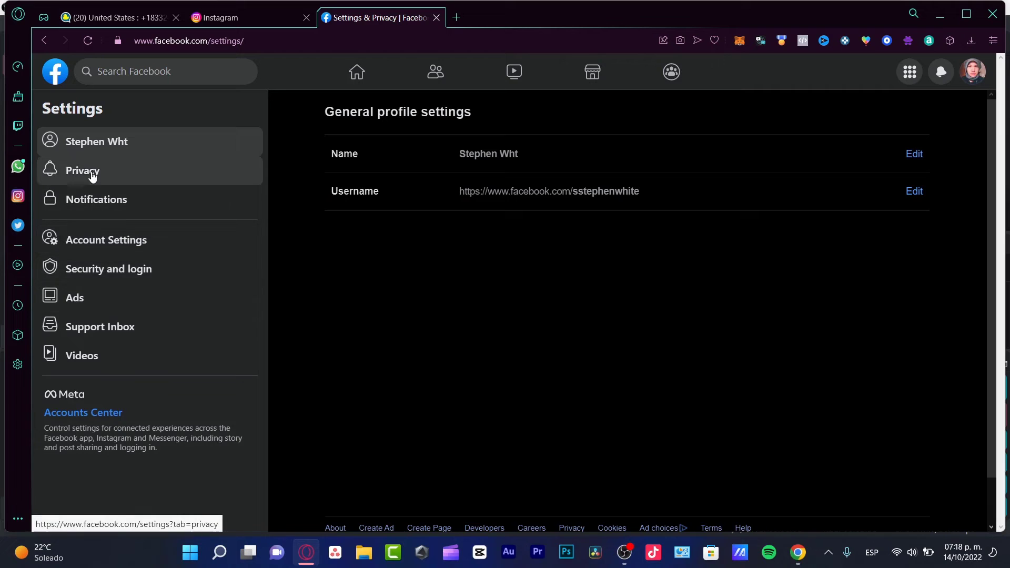
# Open Privacy settings and scroll to 'How people find and contact you'
pyautogui.click(82, 170)
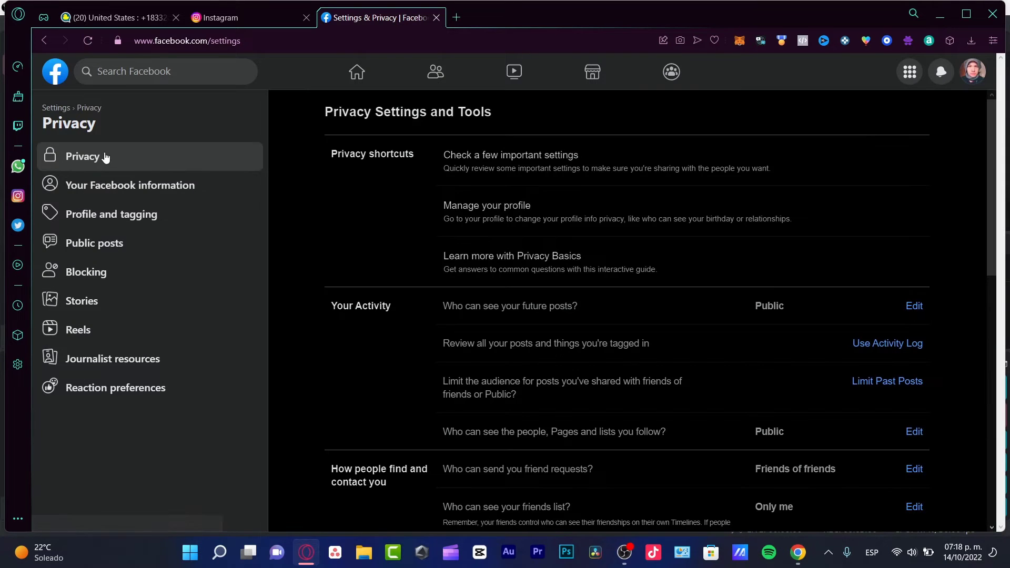
pyautogui.moveTo(445, 227)
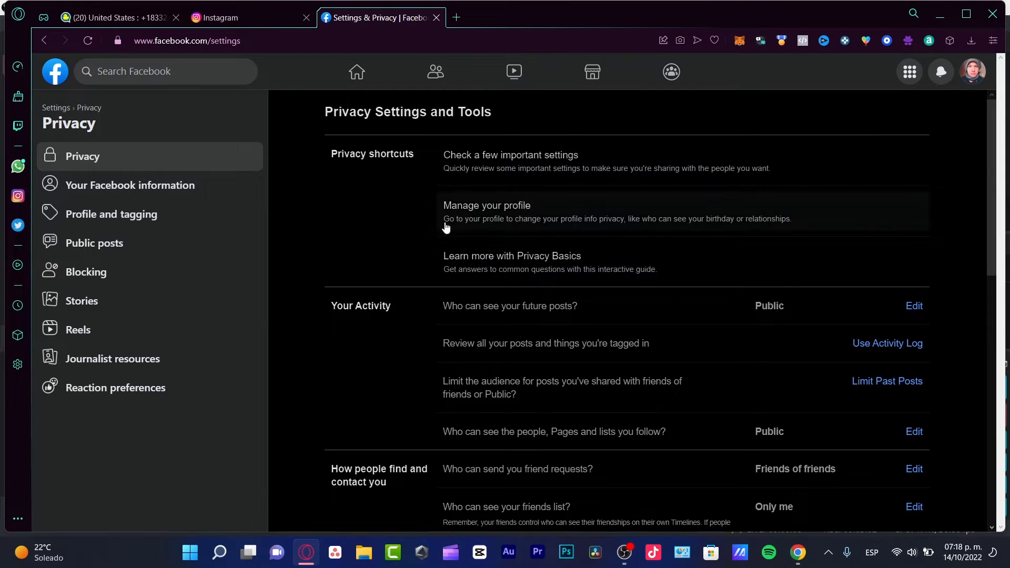
pyautogui.scroll(-3)
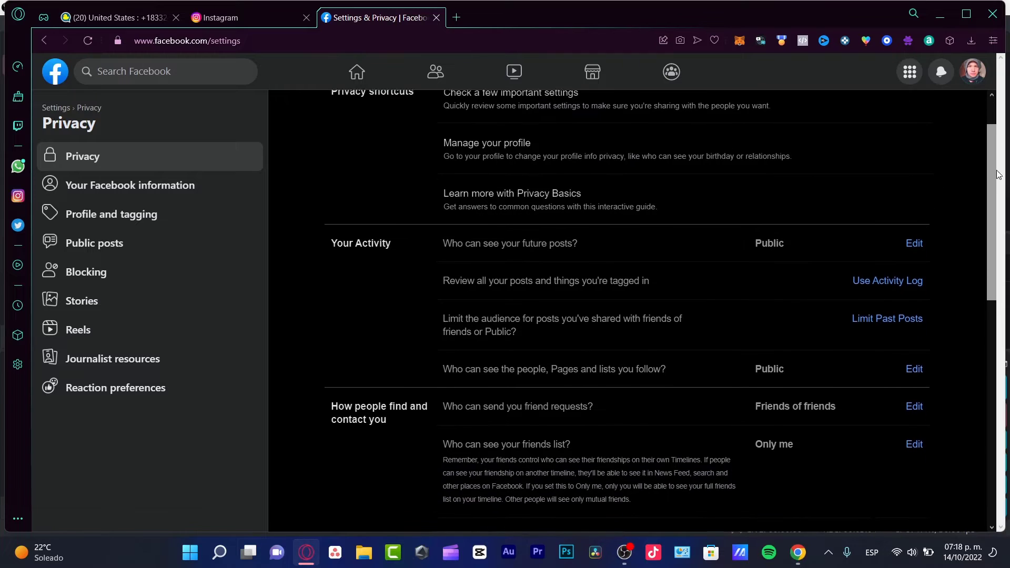
pyautogui.scroll(-3)
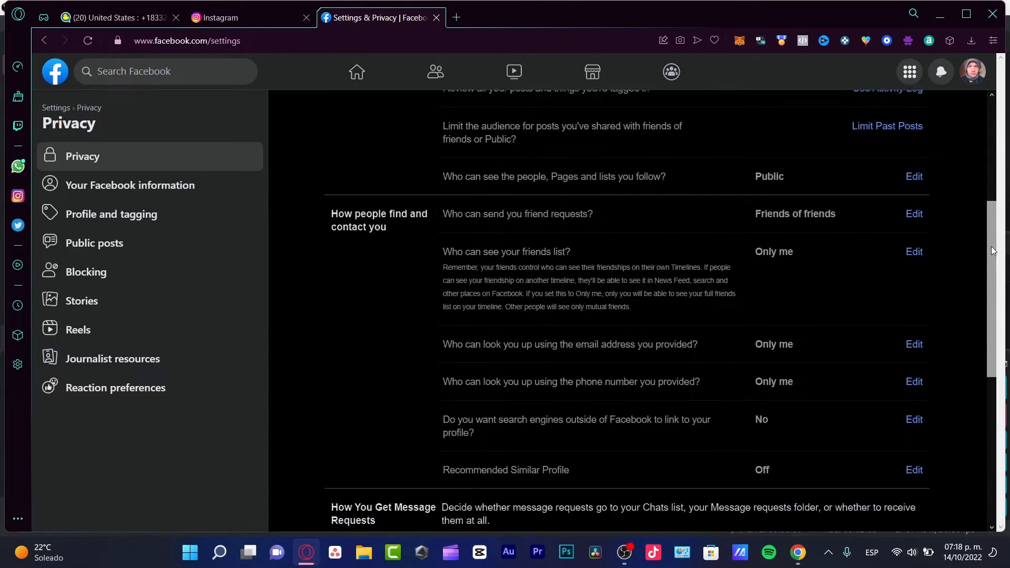
pyautogui.scroll(-3)
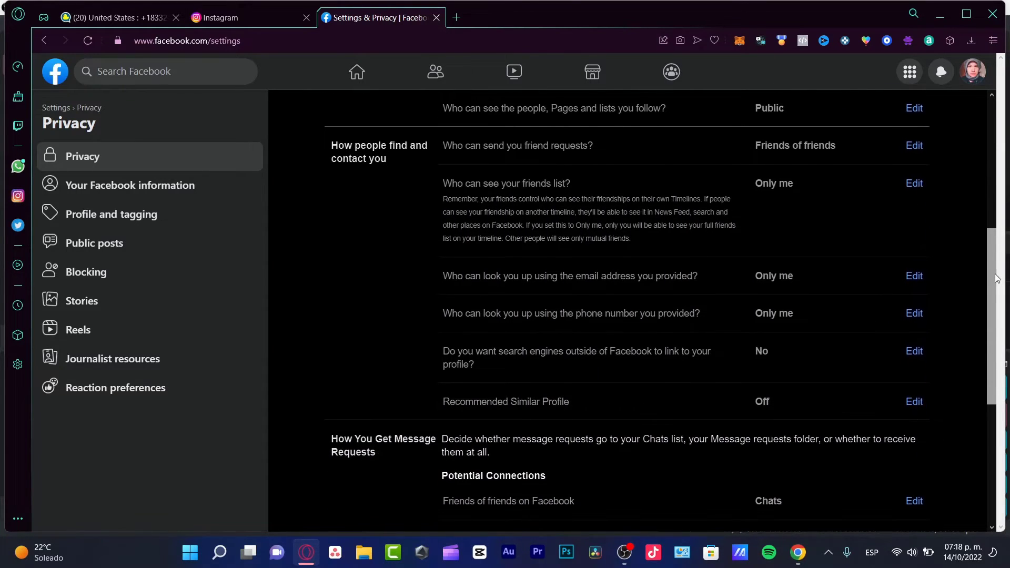
pyautogui.scroll(-3)
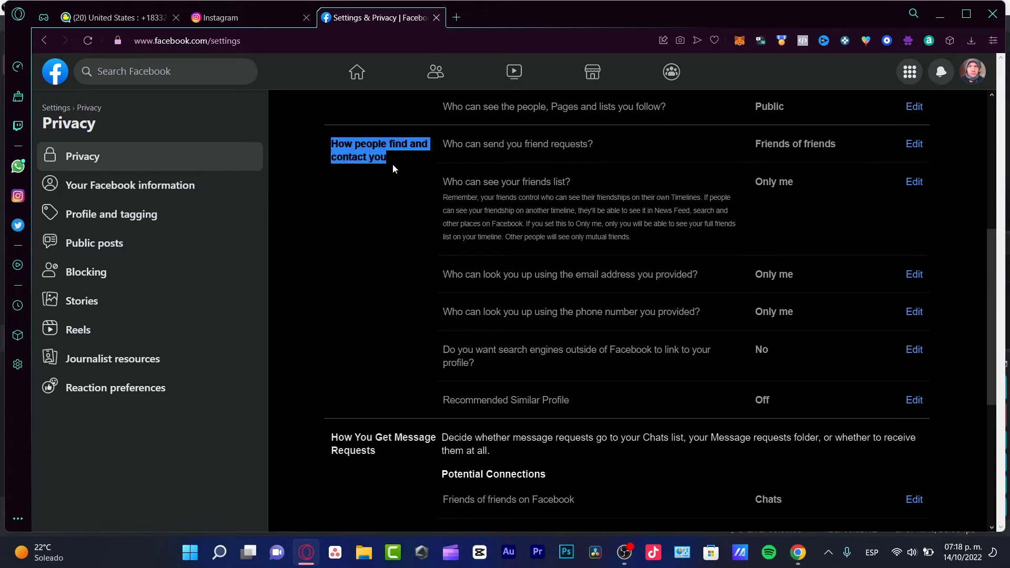
# Edit 'Who can send you friend requests?' and keep it at Friends of friends
pyautogui.rightClick(379, 150)
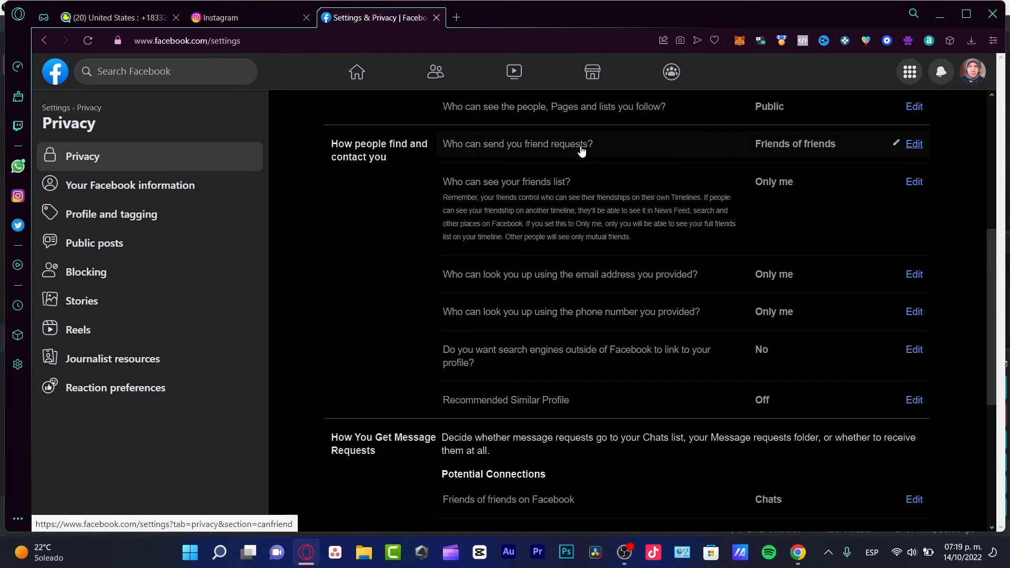
pyautogui.moveTo(789, 161)
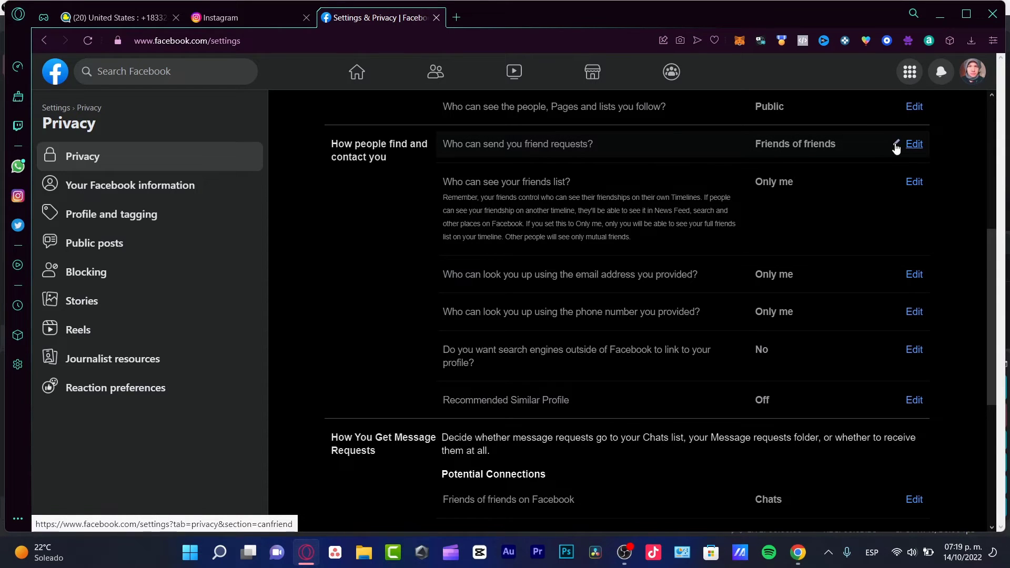
pyautogui.click(913, 143)
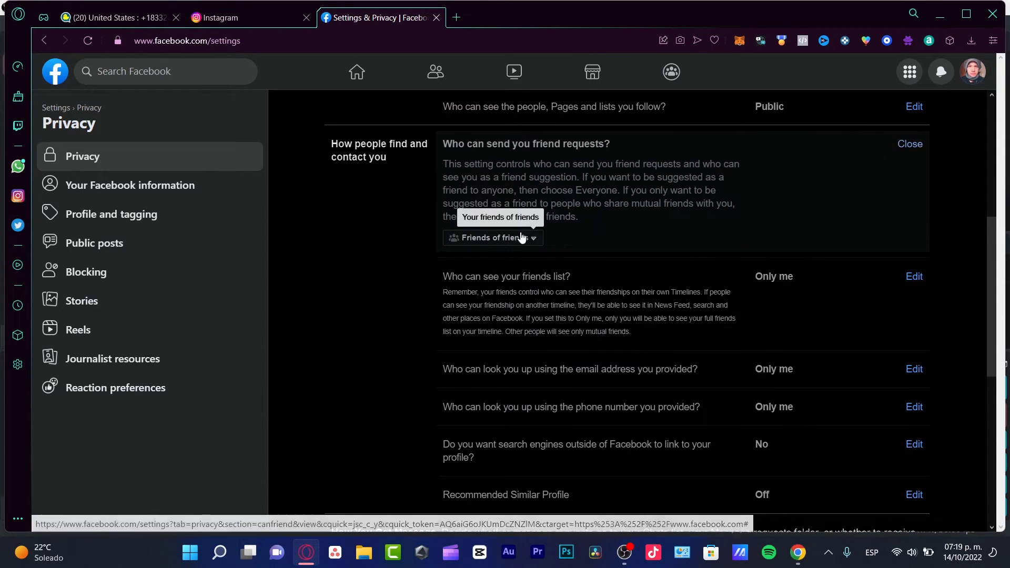
pyautogui.click(491, 237)
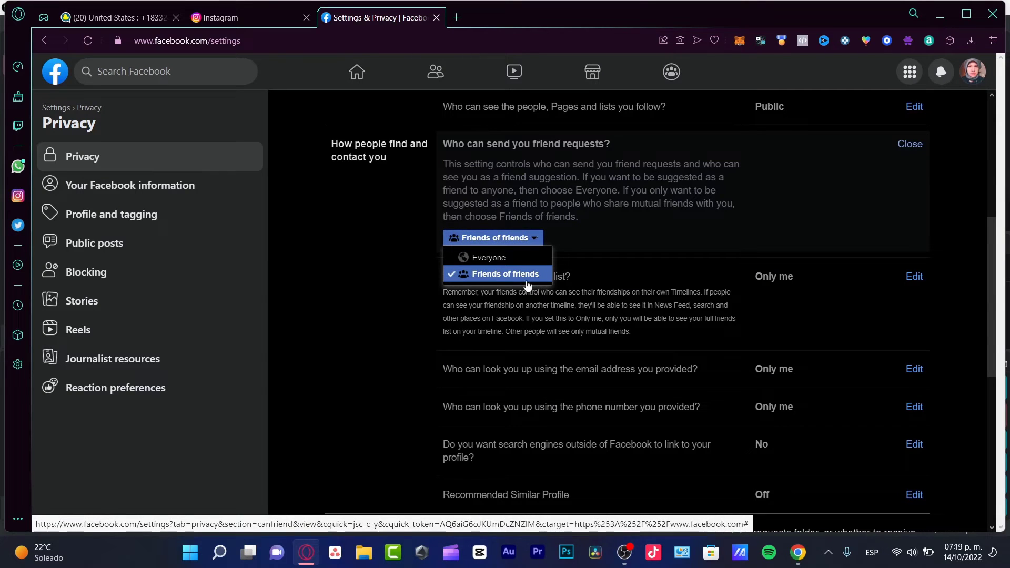
pyautogui.click(508, 273)
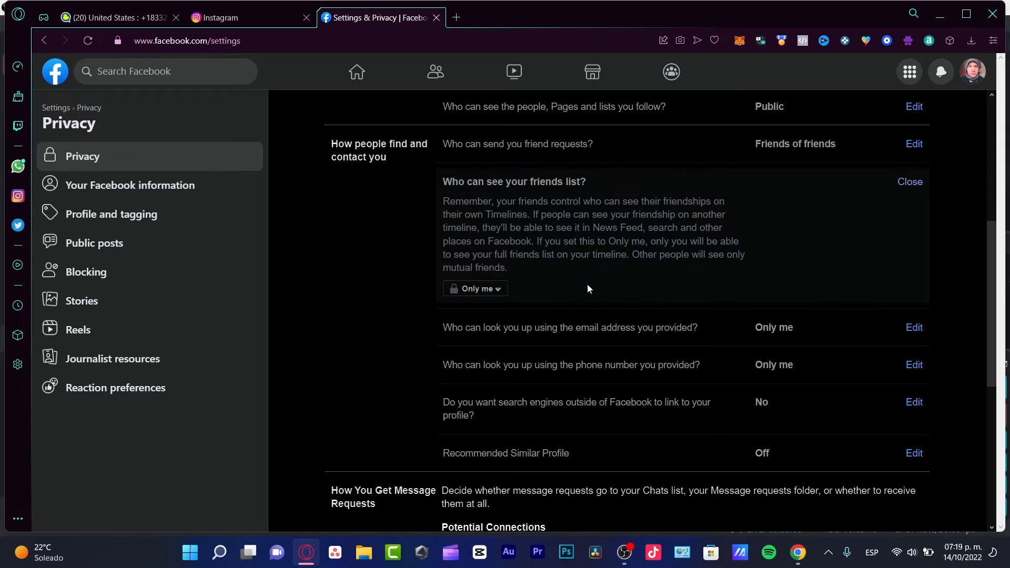
pyautogui.moveTo(685, 337)
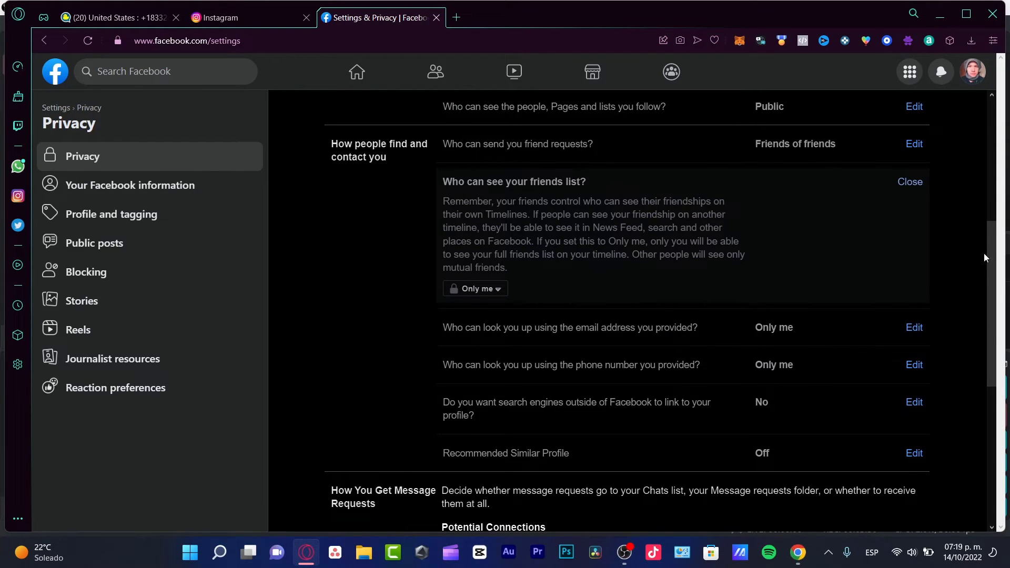
pyautogui.scroll(-3)
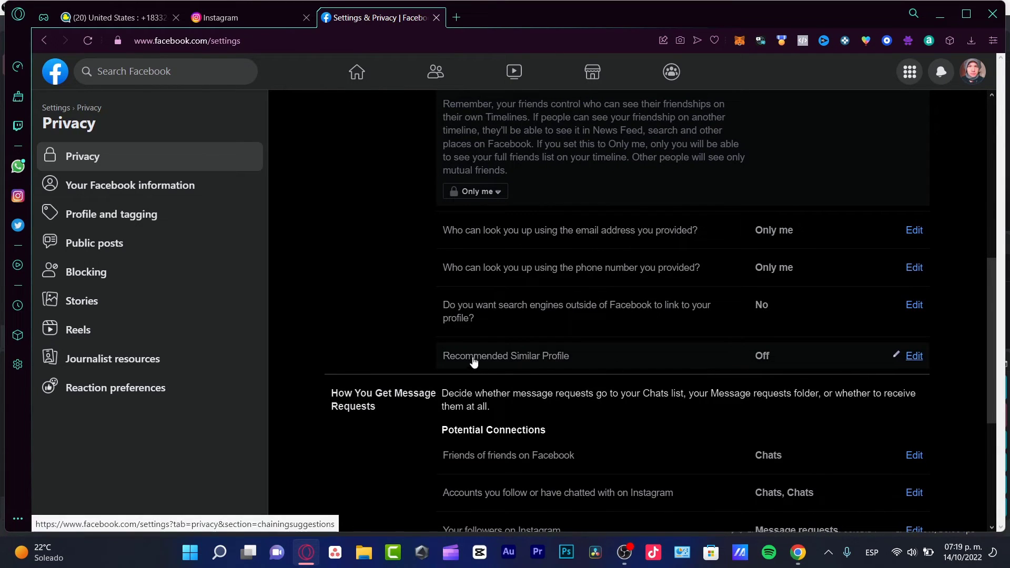
pyautogui.moveTo(777, 367)
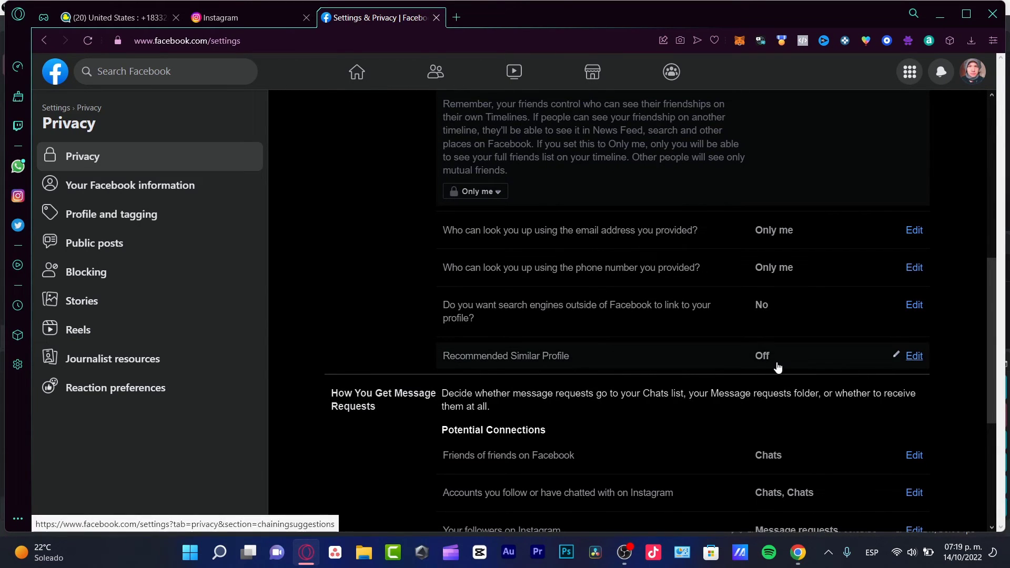
pyautogui.moveTo(514, 317)
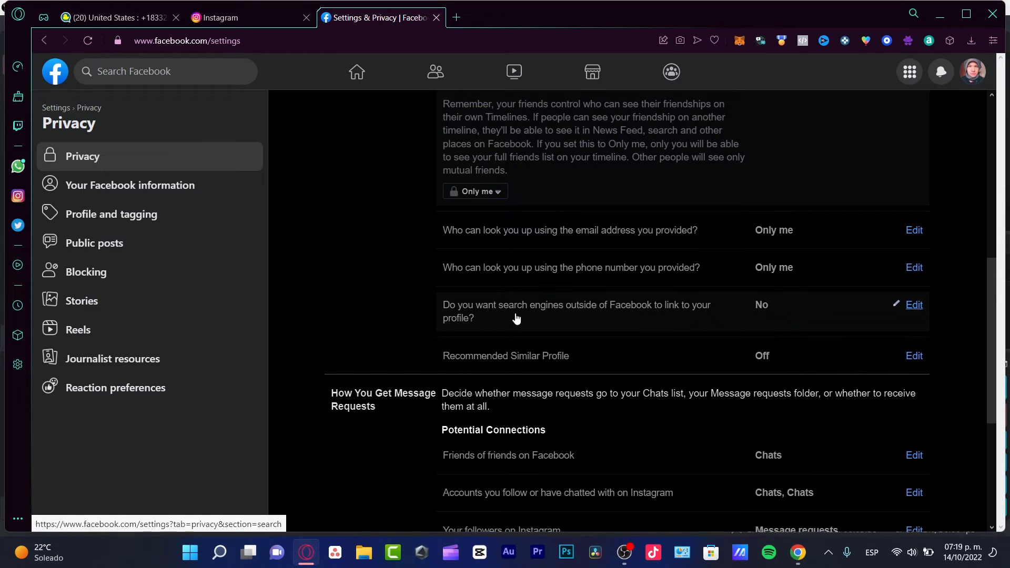
pyautogui.moveTo(711, 315)
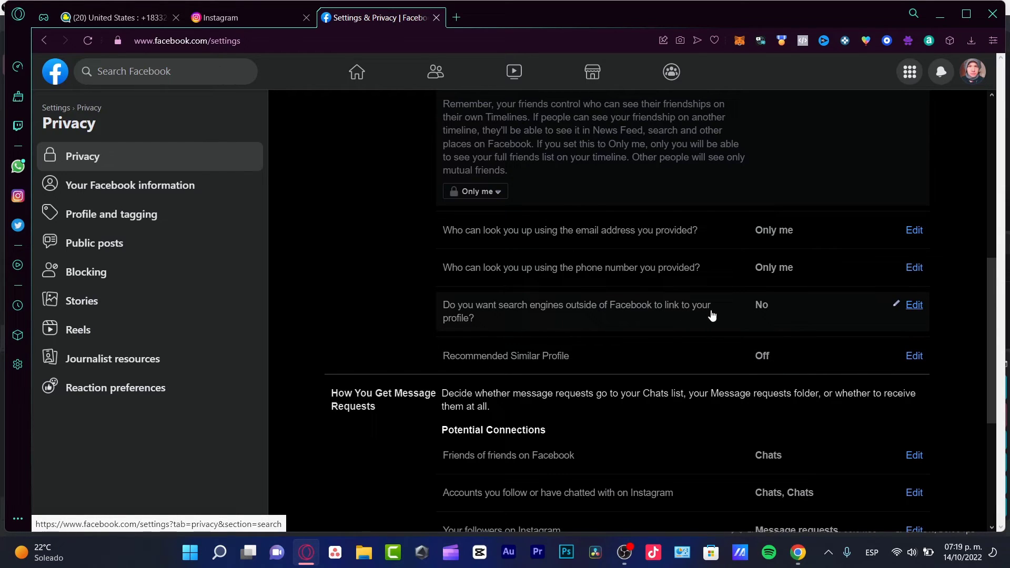
pyautogui.moveTo(780, 313)
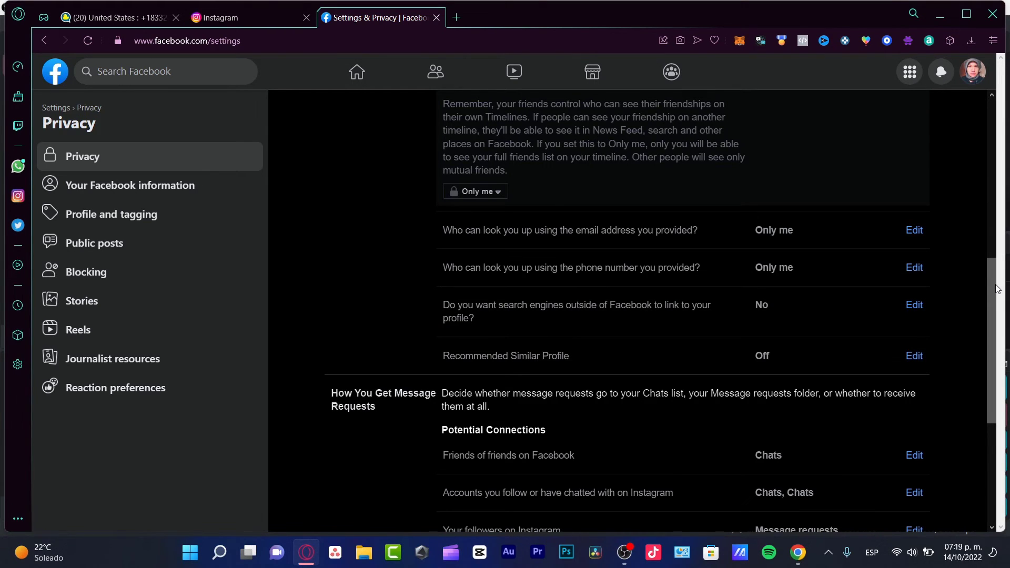
pyautogui.scroll(-3)
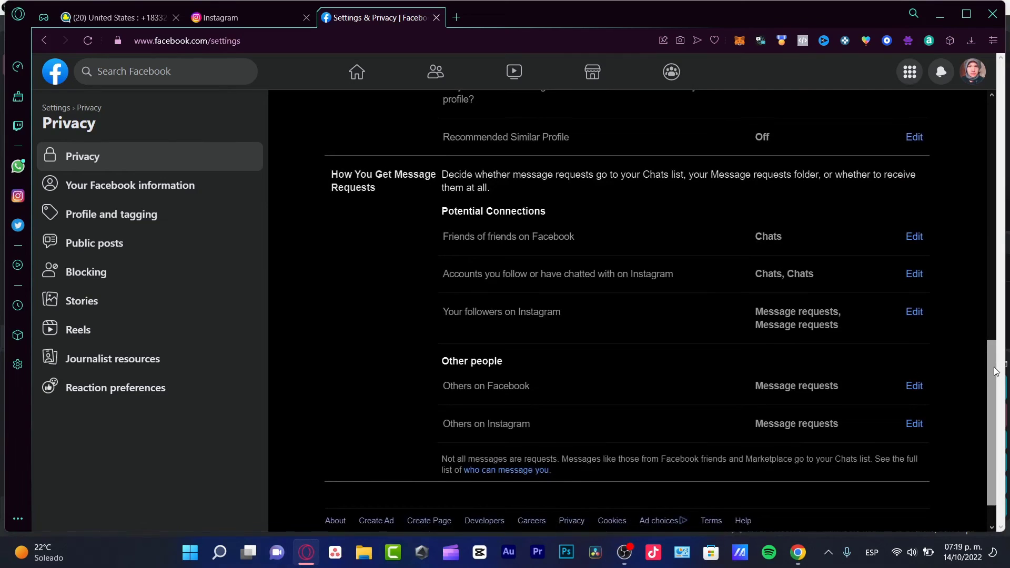
pyautogui.scroll(-3)
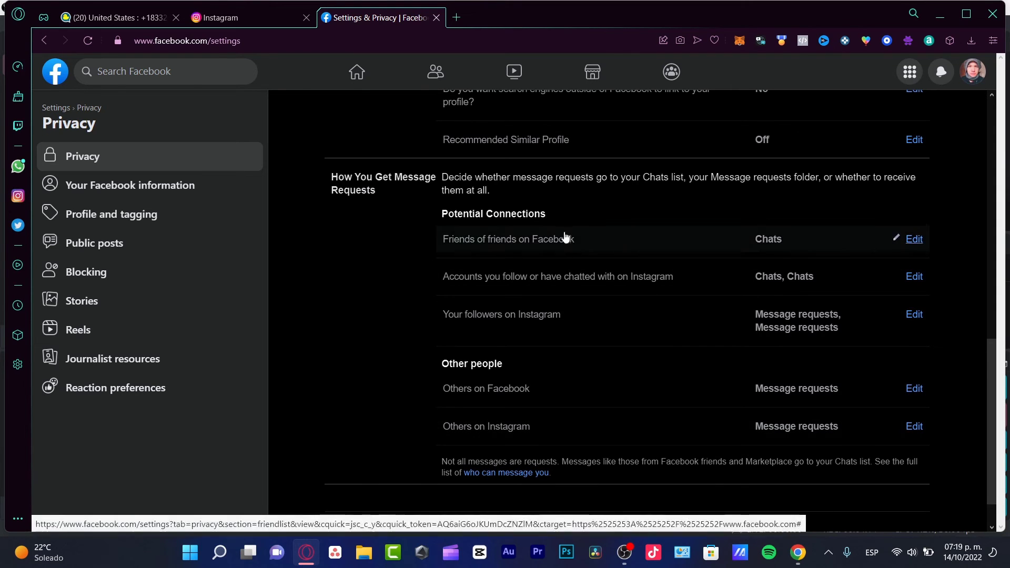
pyautogui.moveTo(611, 456)
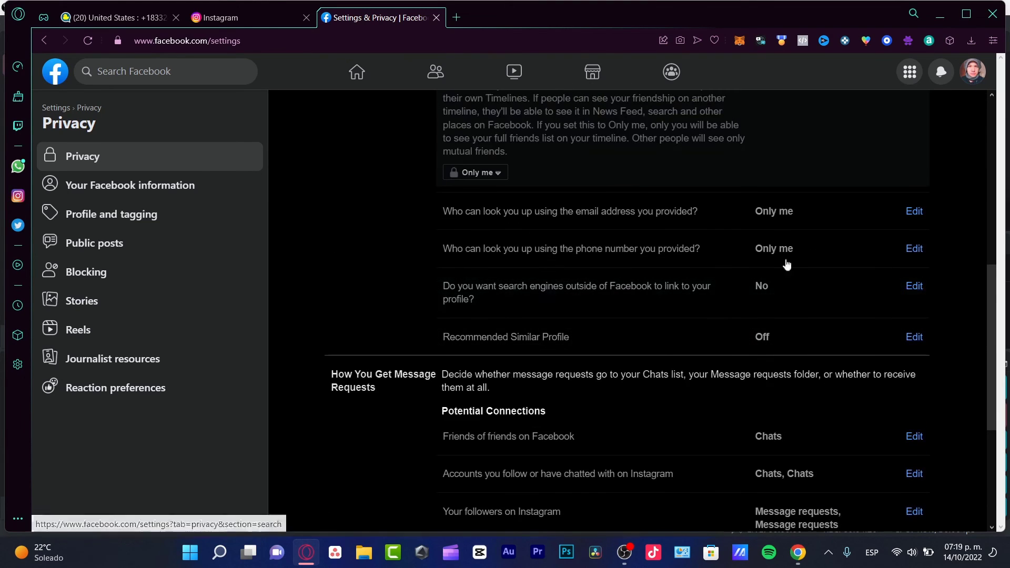
pyautogui.moveTo(769, 307)
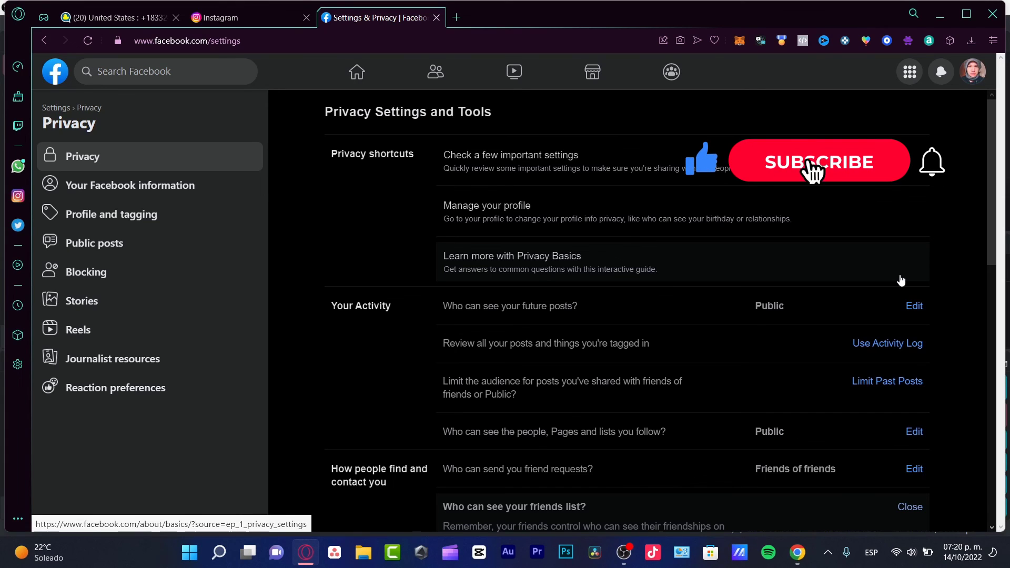
pyautogui.click(818, 161)
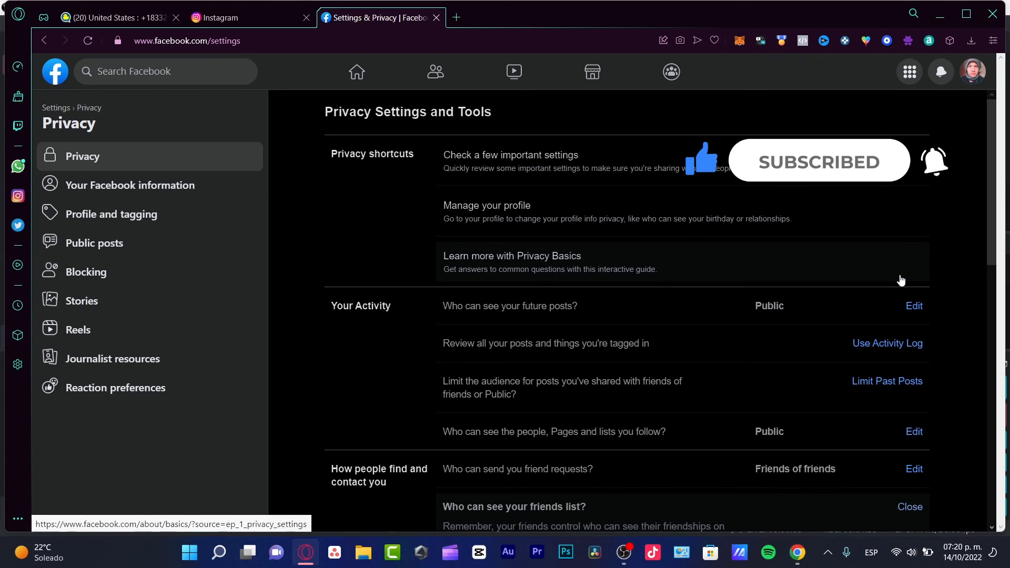